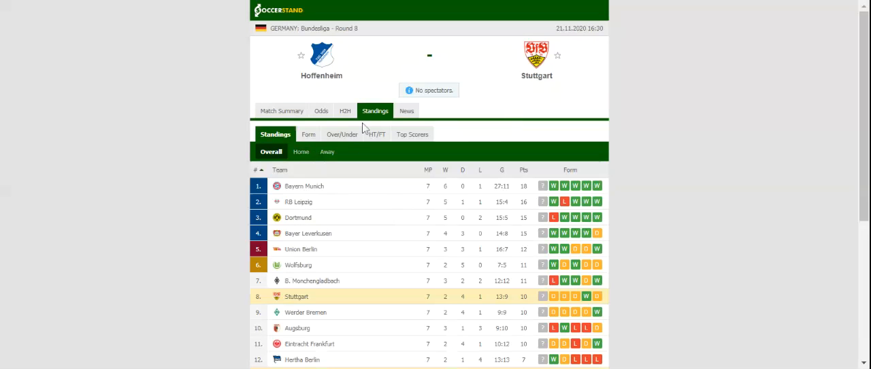
Switch the Hoffenheim vs Stuttgart match page to the H2H tab of recent results
click(344, 110)
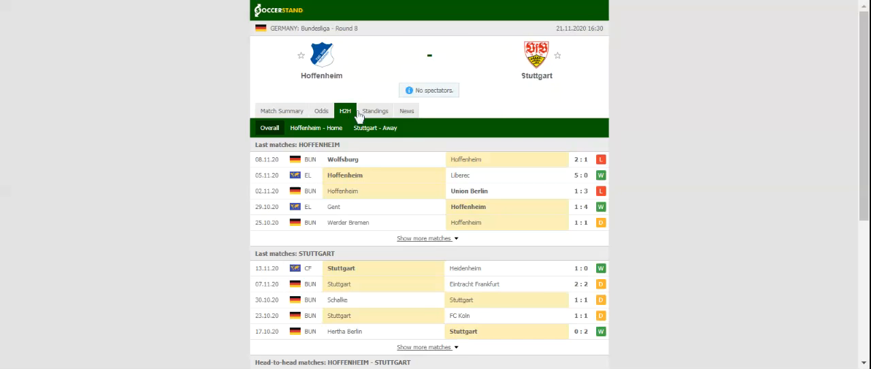